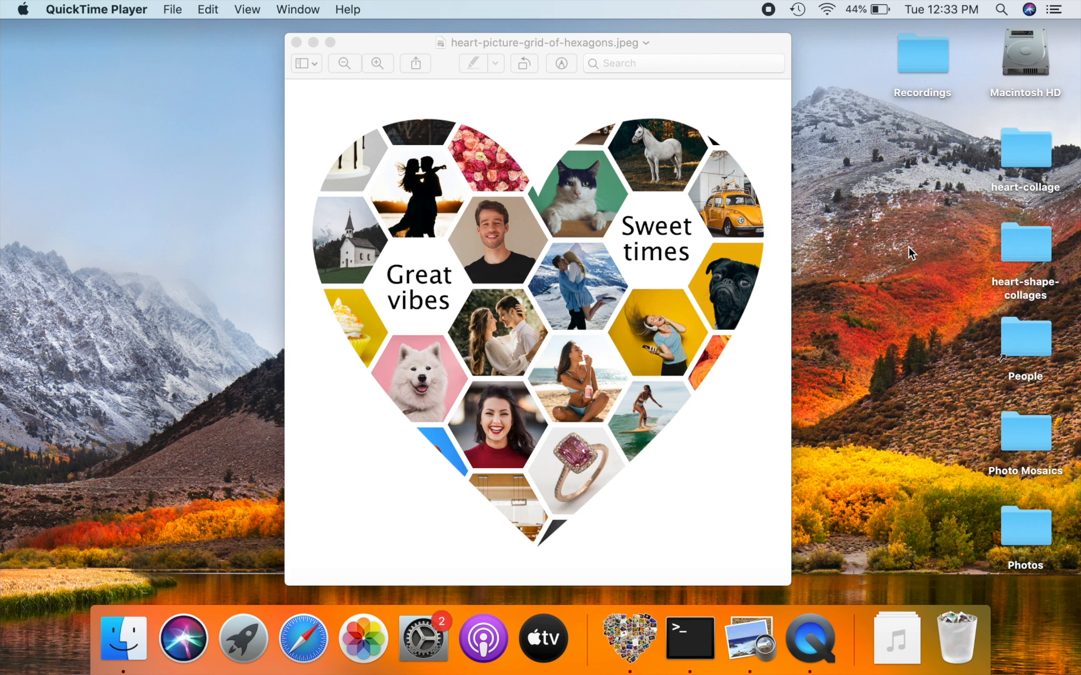
Minimize the sample heart collage in Preview and open a new FigrCollage document.
left_click(313, 42)
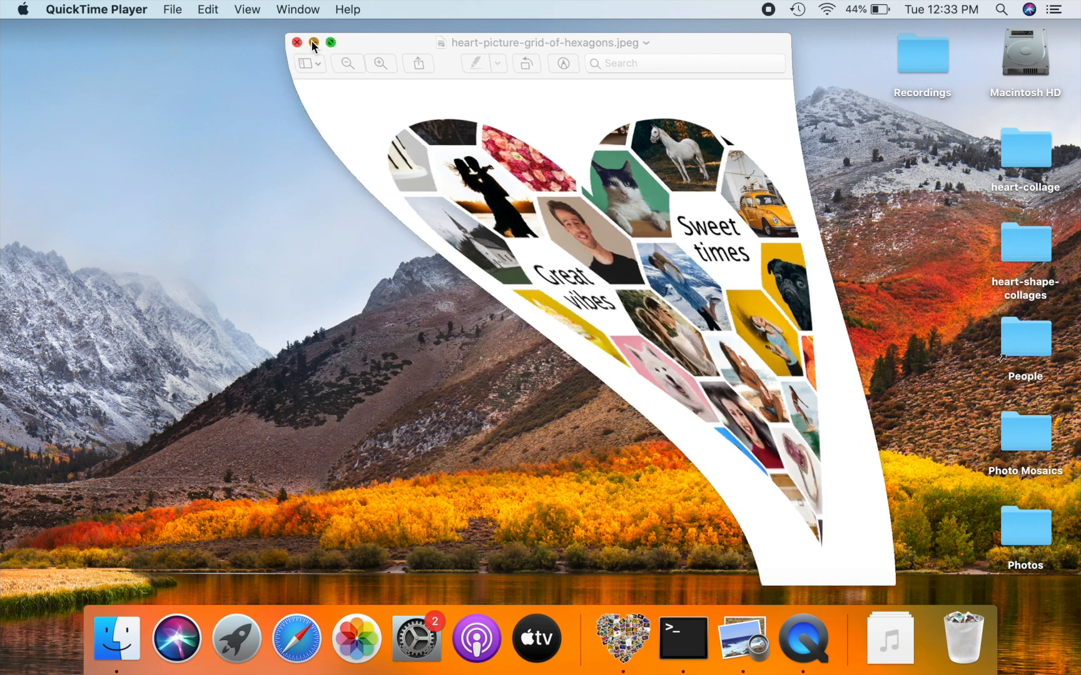
left_click(600, 637)
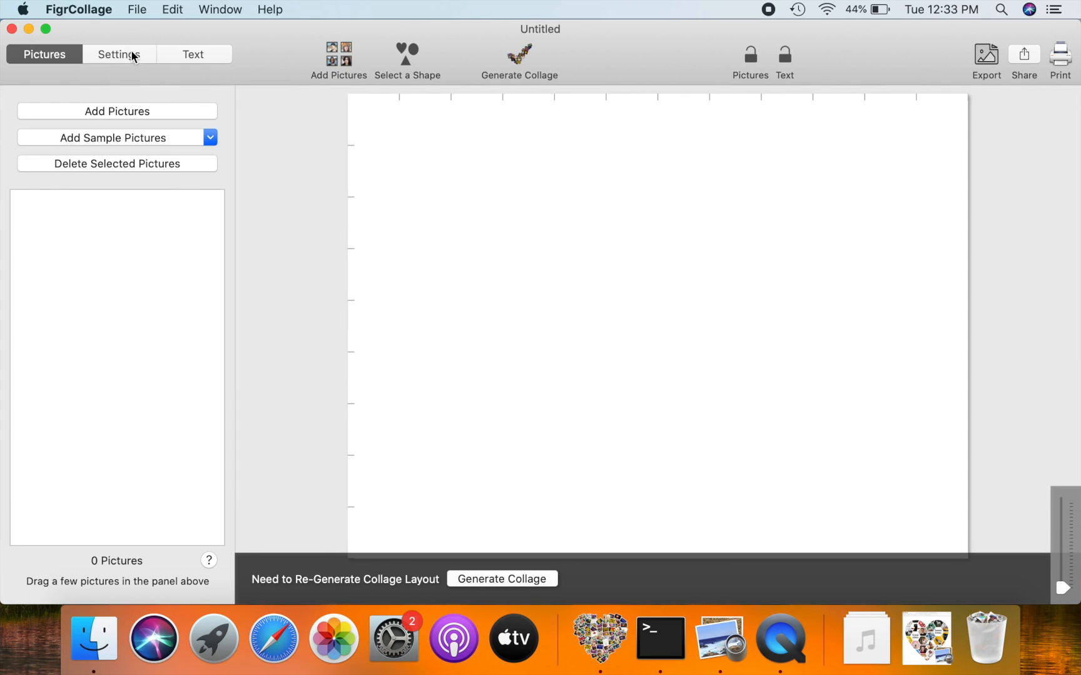
Set a custom 2400 × 2400 pixel canvas at 300 pixels/inch (8 × 8).
left_click(119, 55)
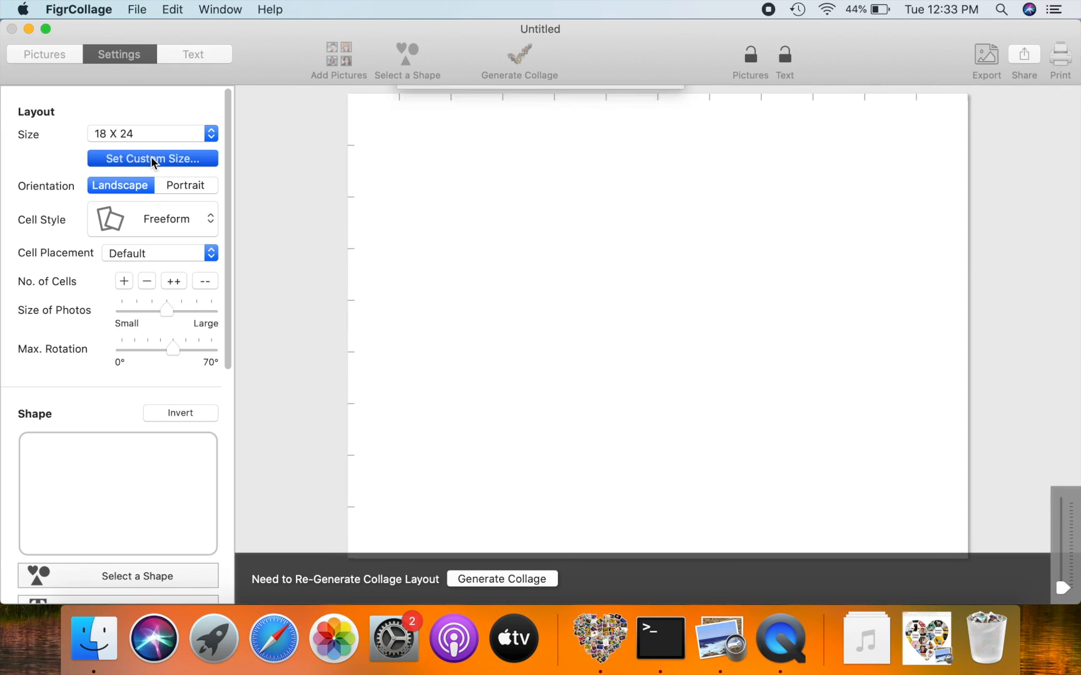
left_click(153, 158)
type("2400")
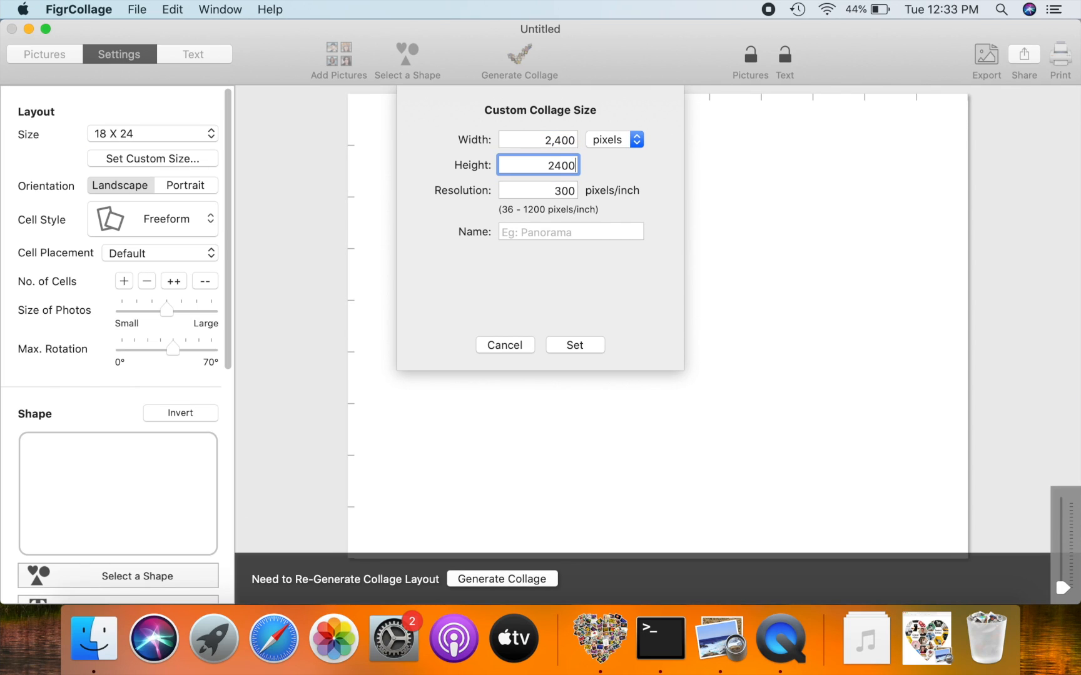
left_click(574, 345)
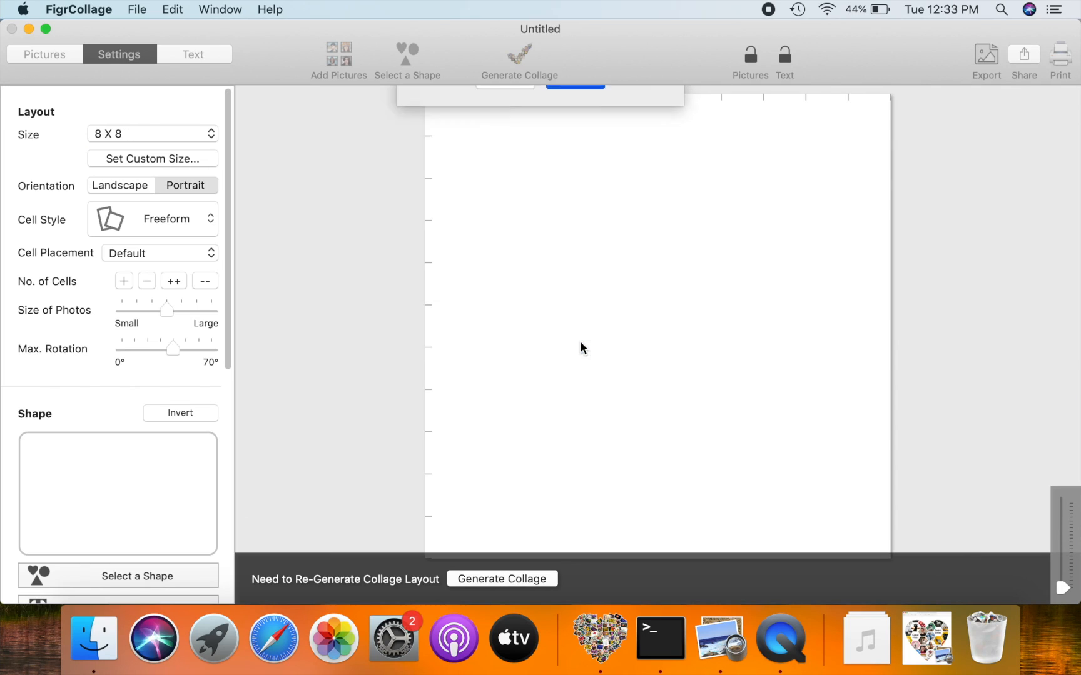
Choose the heart from Select a Shape as the collage outline.
left_click(407, 59)
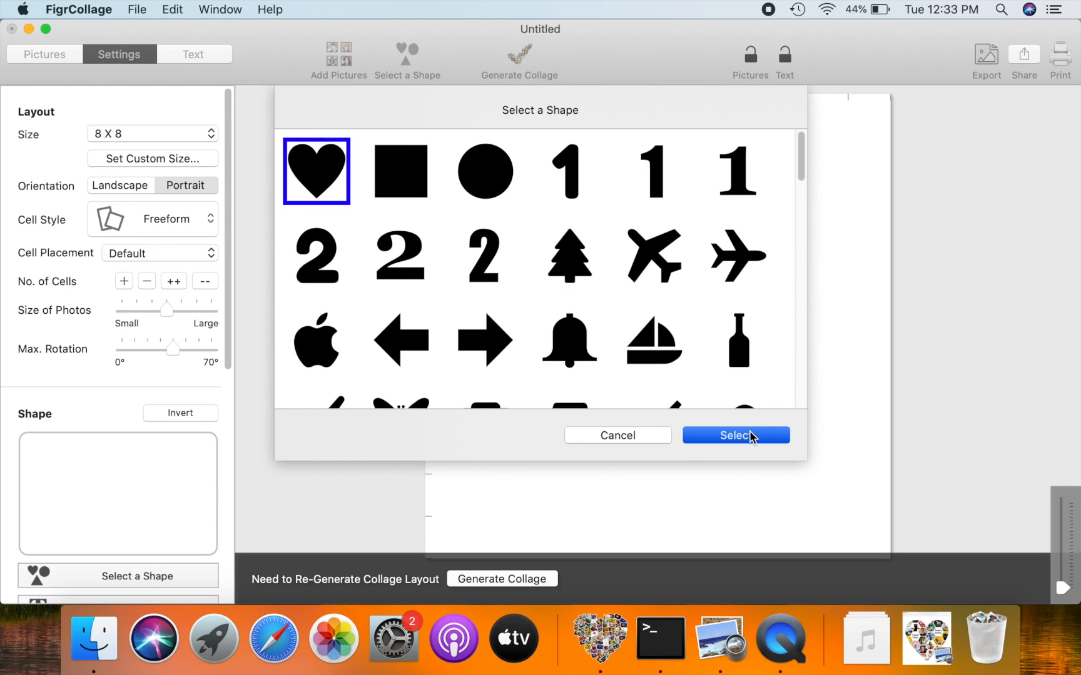
left_click(735, 435)
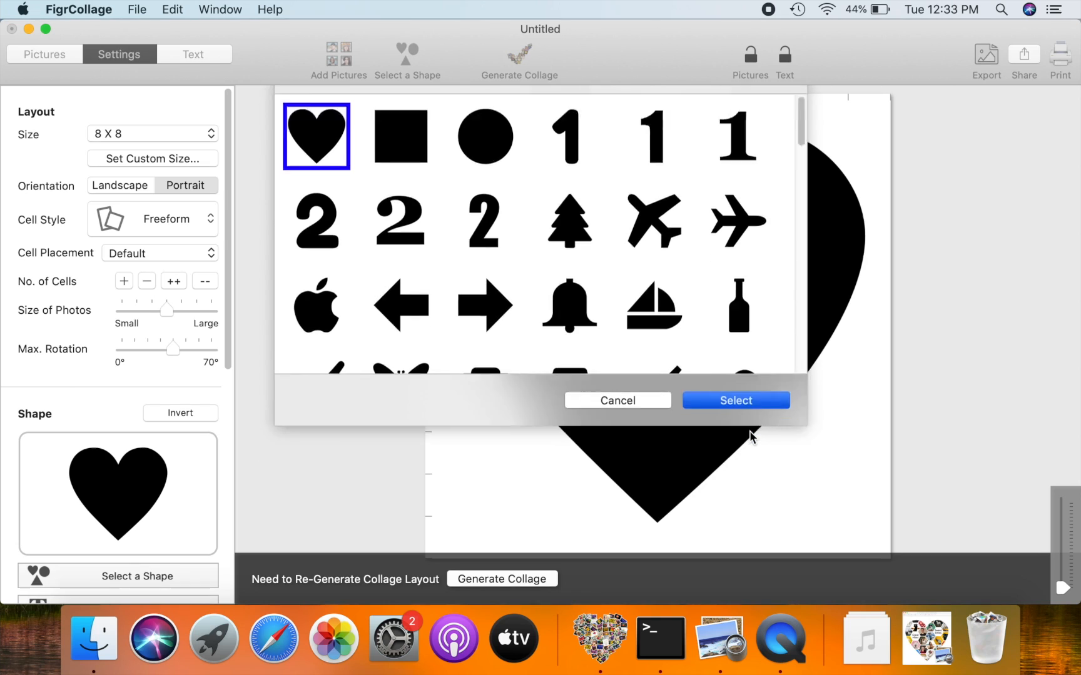
left_click(735, 400)
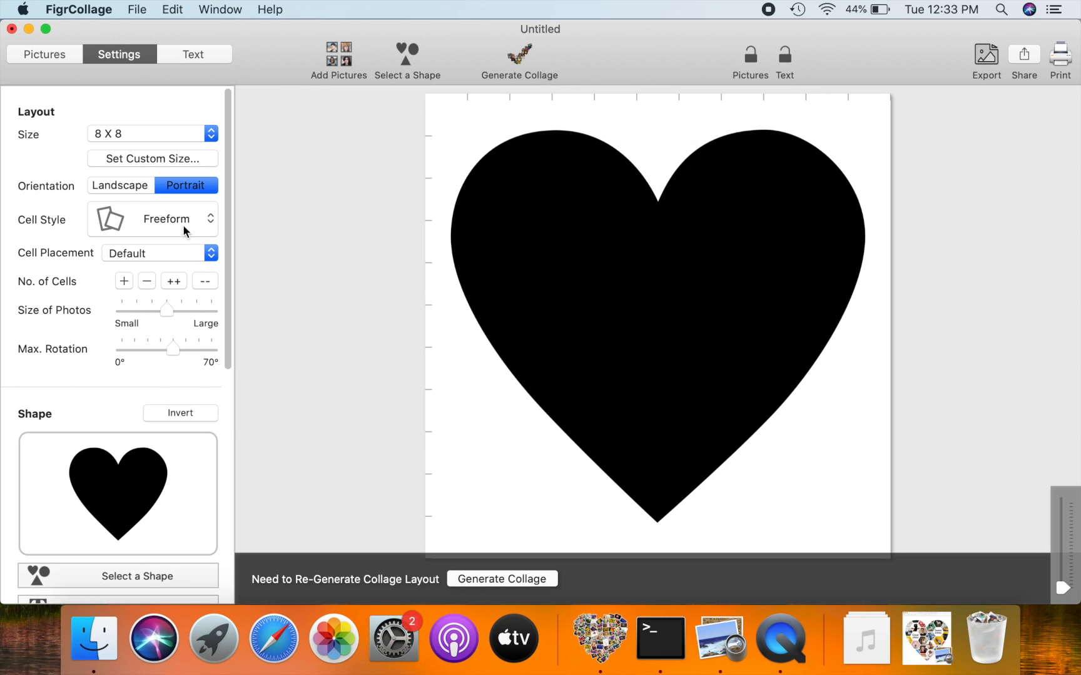
Switch Cell Style to Hexagonal and lower the No. of Cells for larger hexagons.
left_click(153, 218)
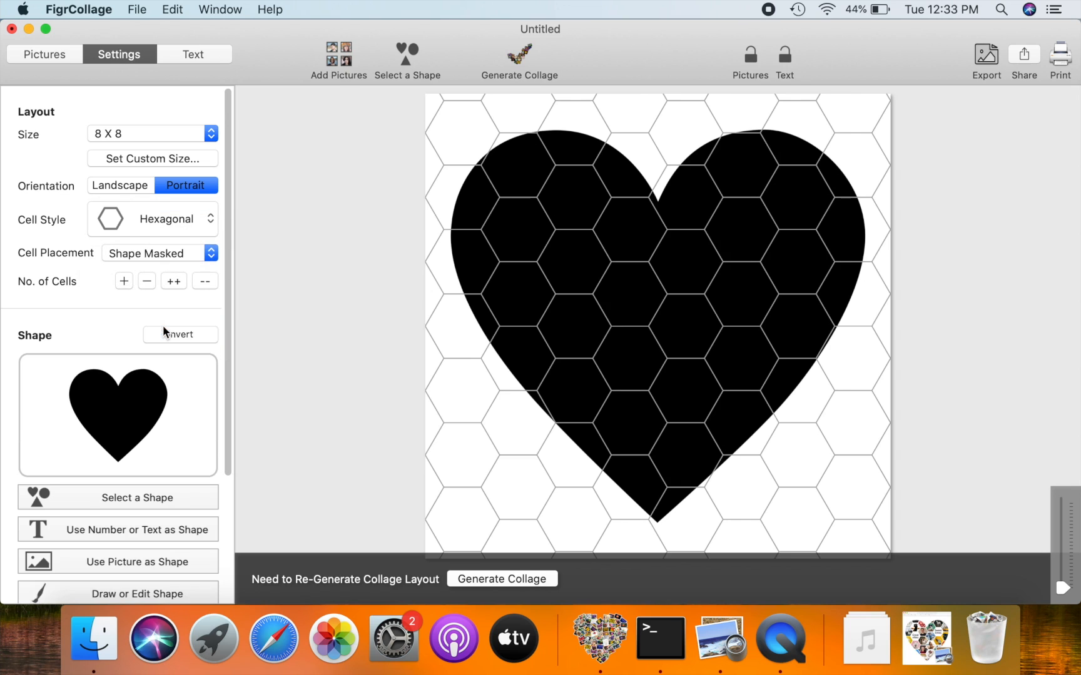
left_click(203, 280)
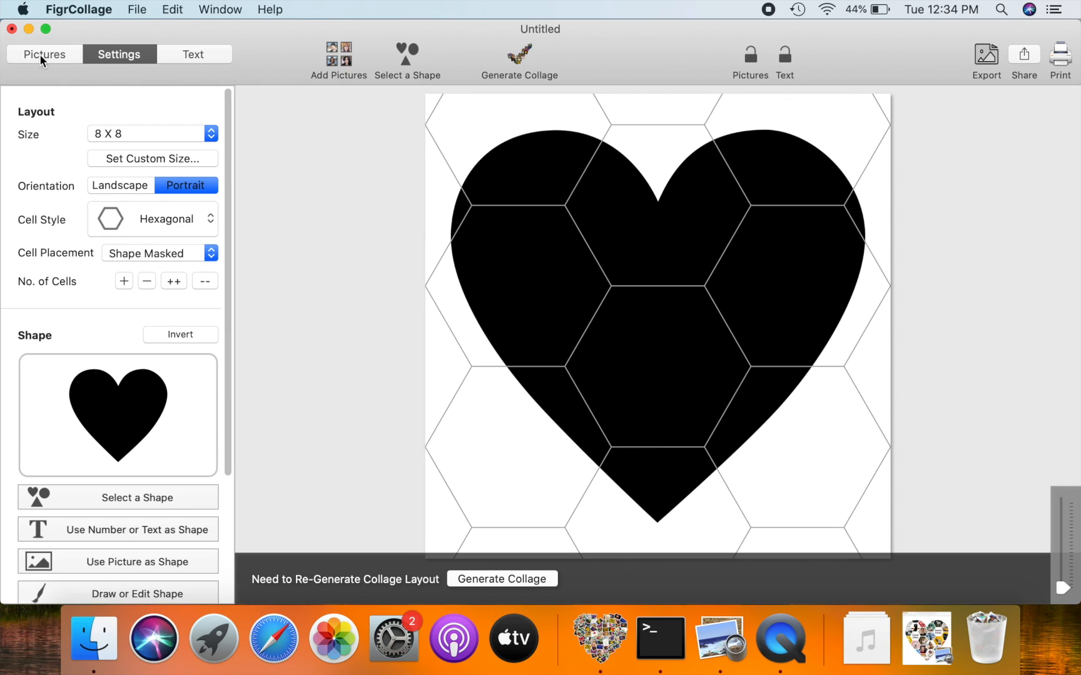
Add the 27 pictures from the Photos folder and generate the heart collage.
left_click(43, 54)
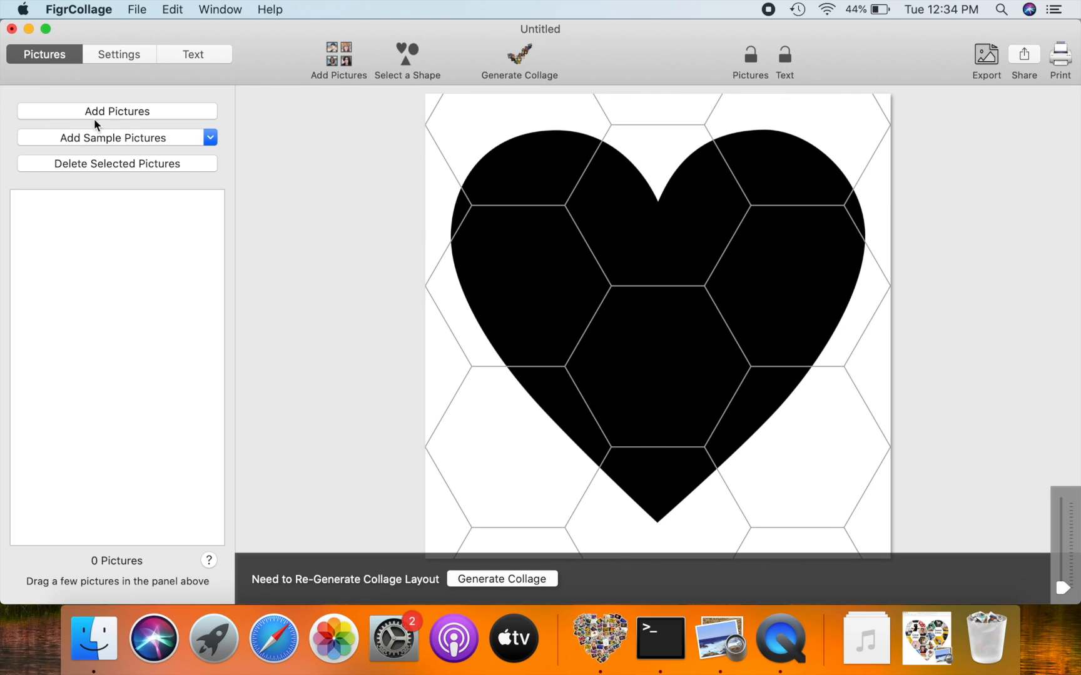
left_click(116, 111)
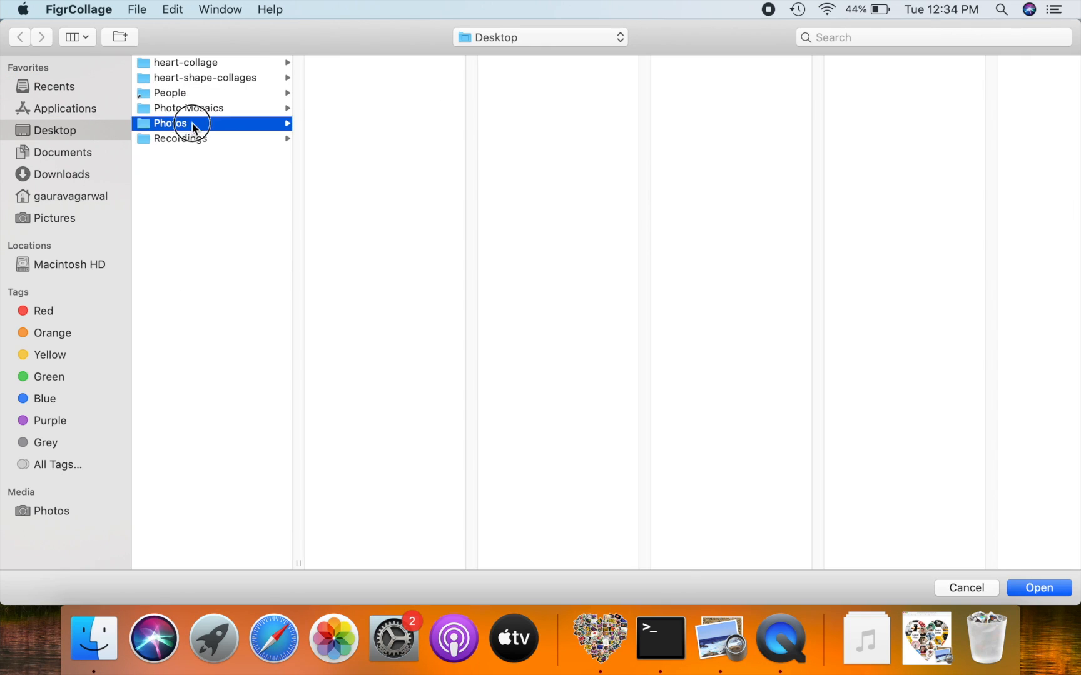
left_click(1037, 588)
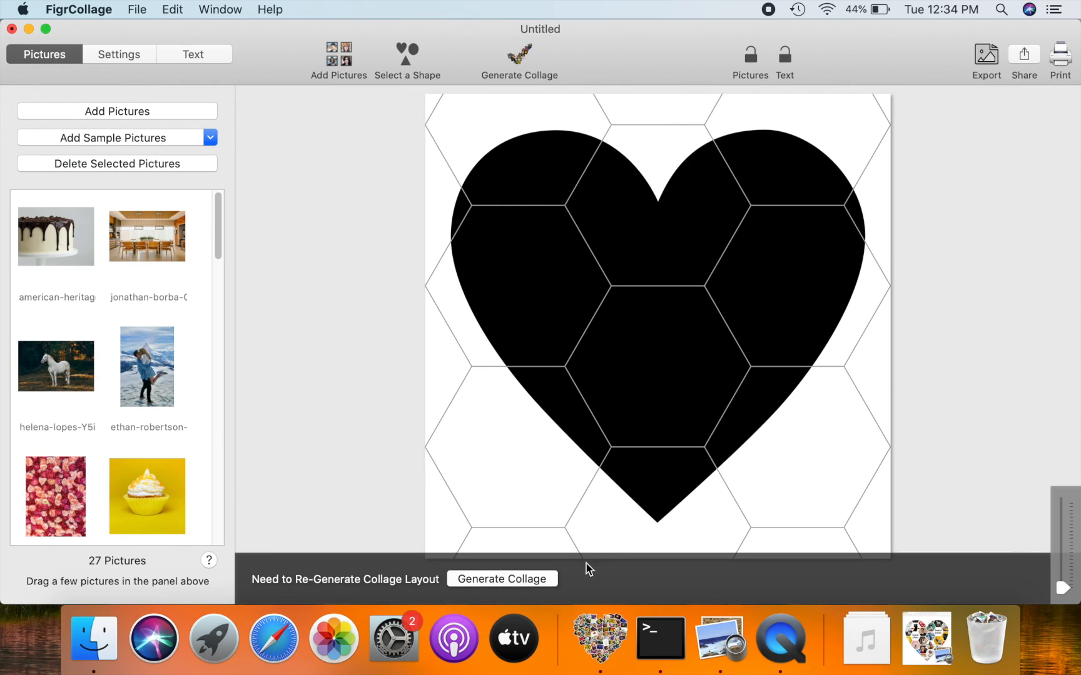
left_click(502, 579)
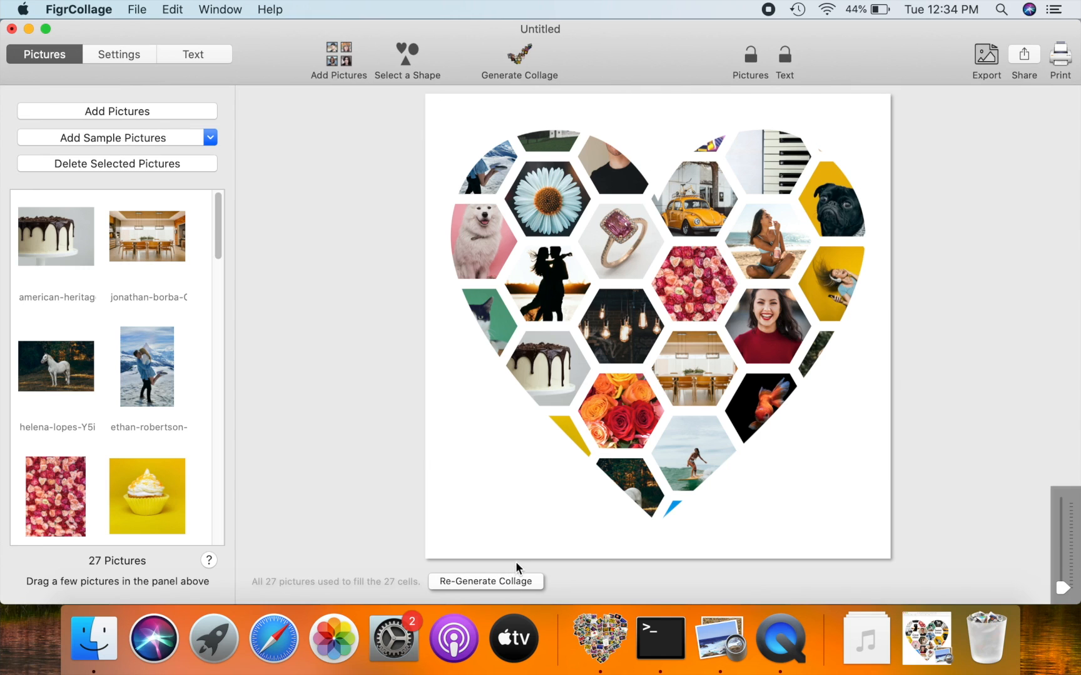
Swap photos between heart cells and remove two central cells, leaving 25 filled.
left_click(119, 54)
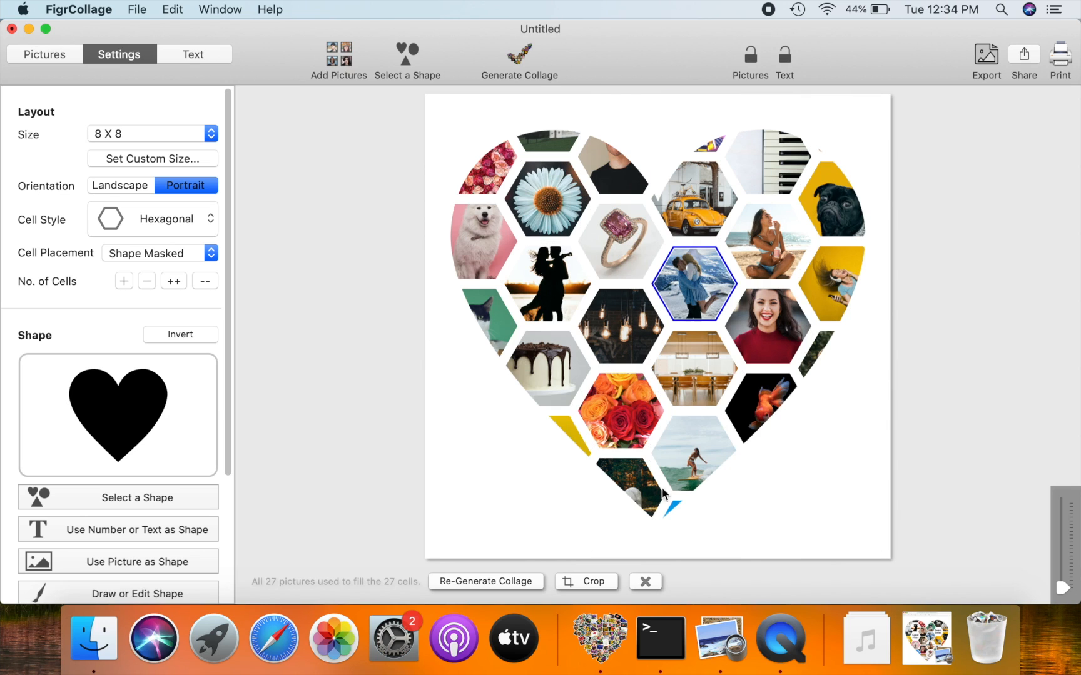
left_click(486, 581)
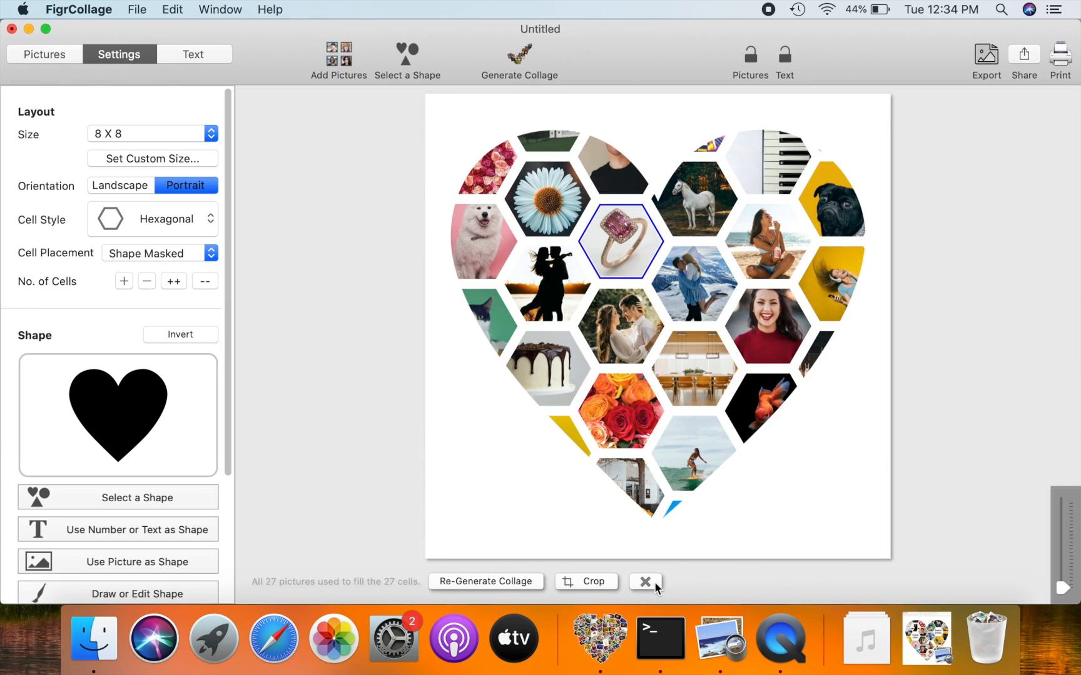
left_click(644, 581)
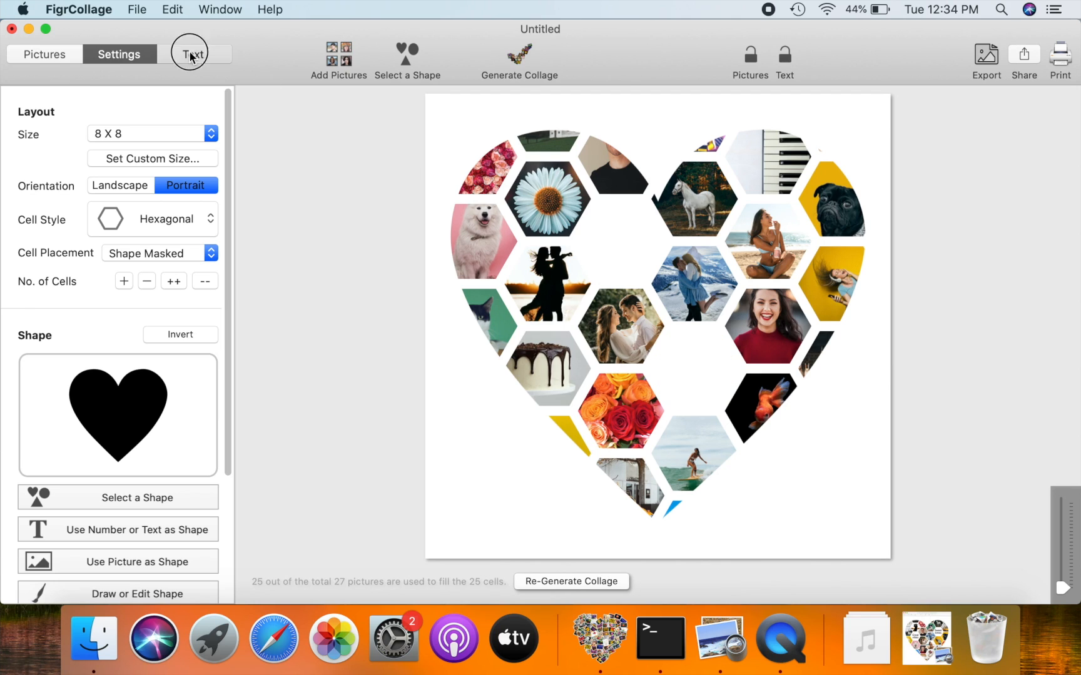
Add a 'Great Times' caption, copy it as 'Sweet Vibes' for the lower blank cell.
left_click(193, 54)
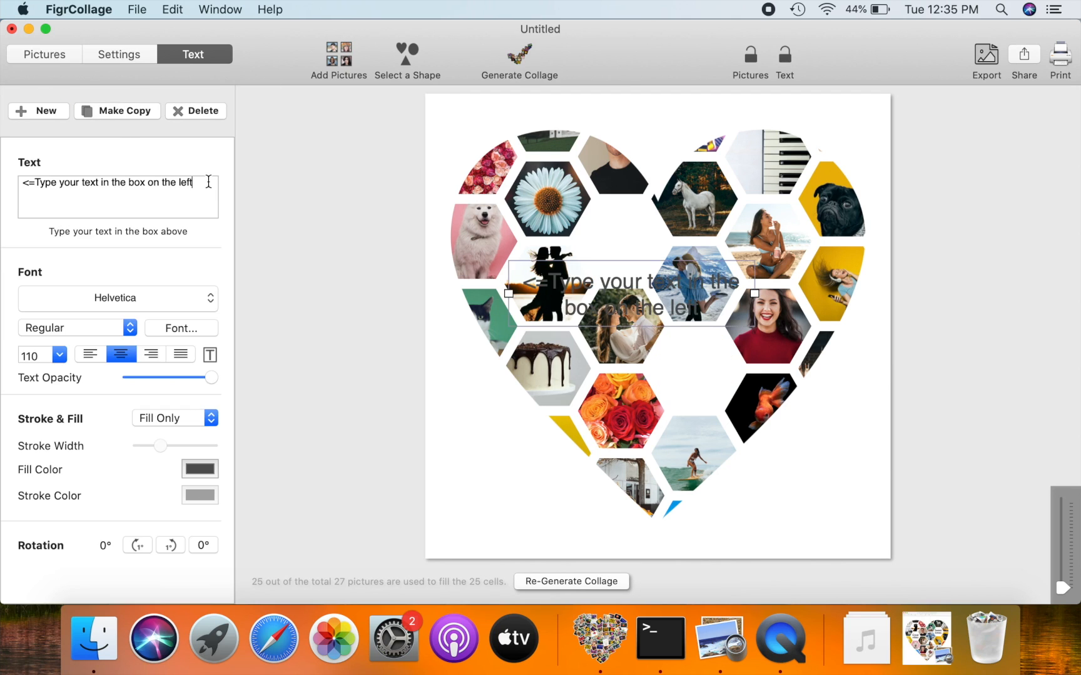
type("Great")
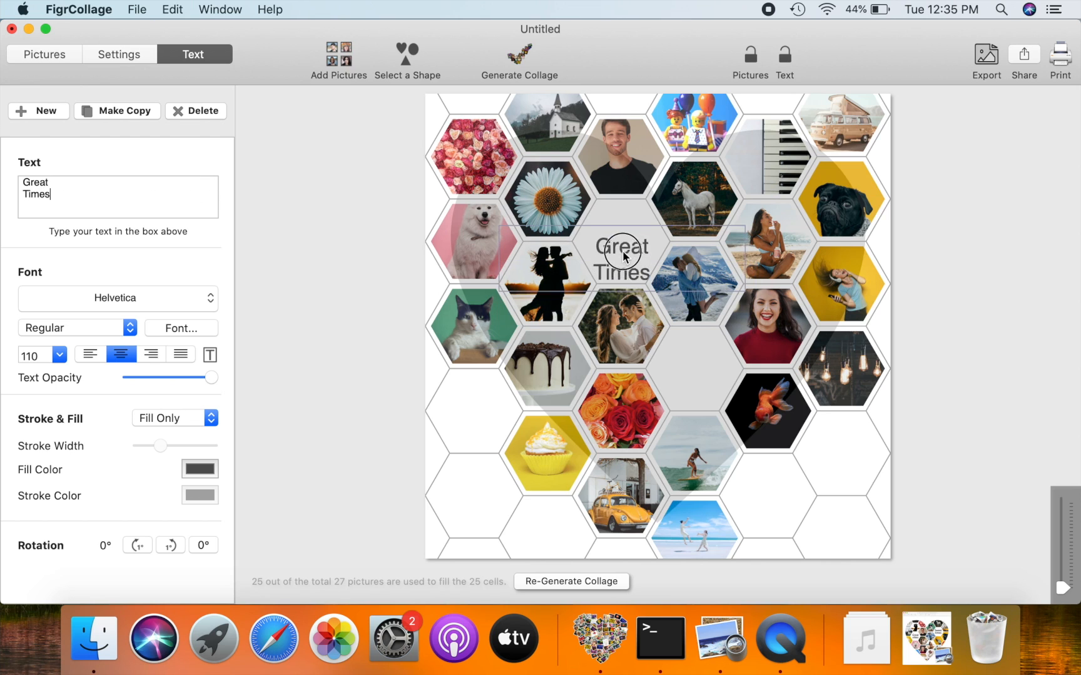
left_click(117, 110)
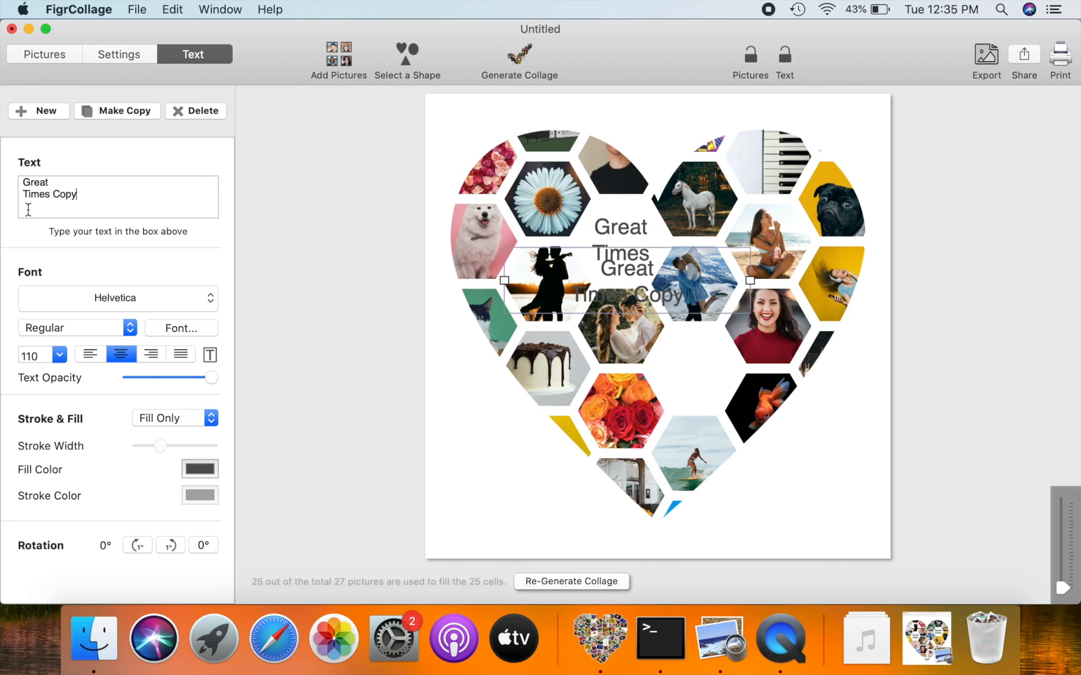
type("Sweet")
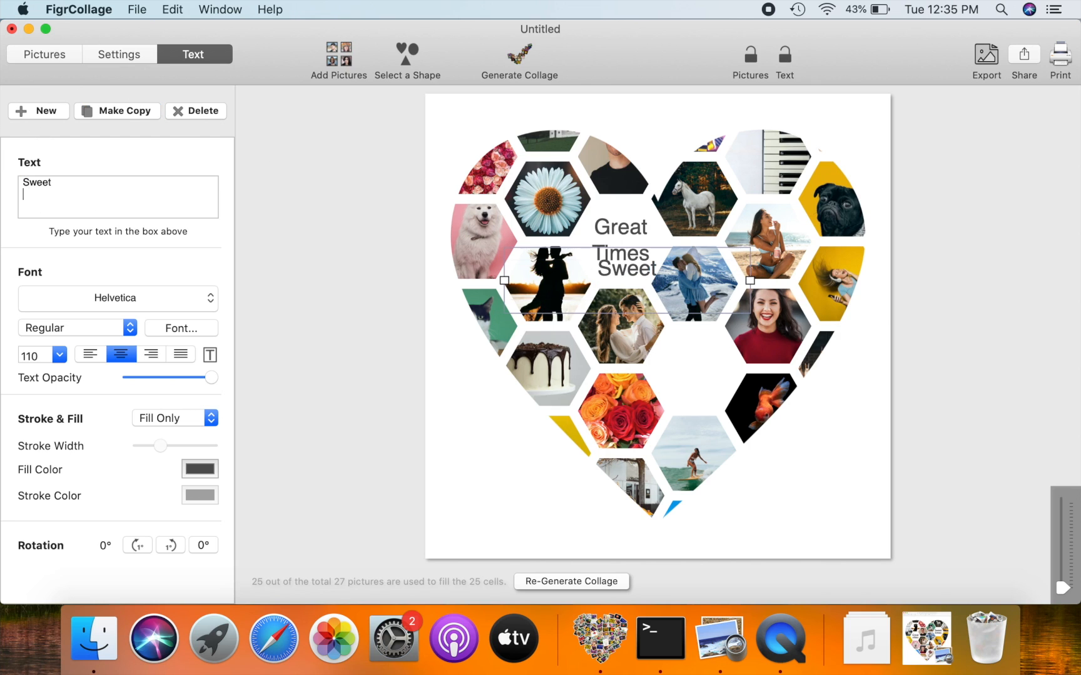
type("Vibes")
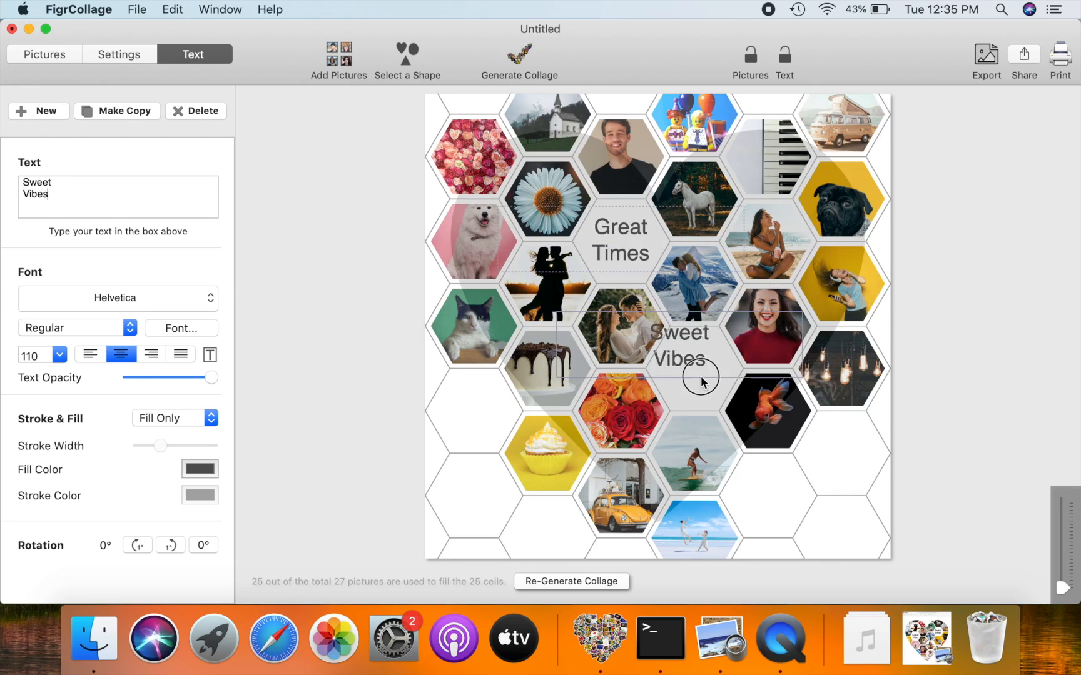
left_click(866, 530)
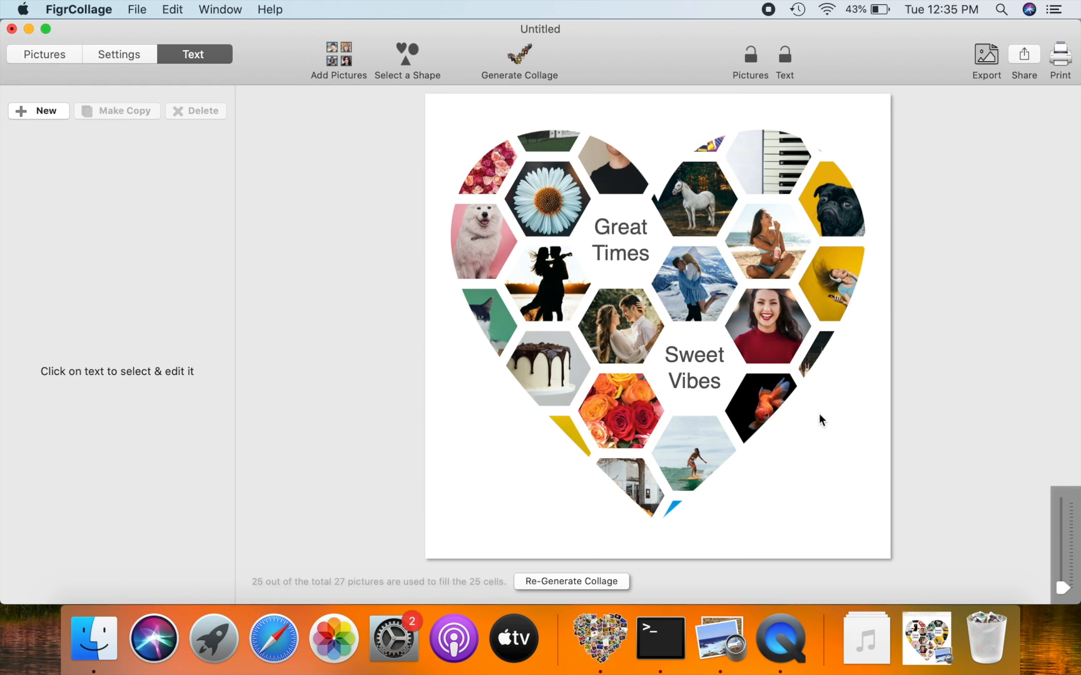
Export 'heart-photo-grid' as JPEG to the Desktop and open it in Preview.
left_click(985, 56)
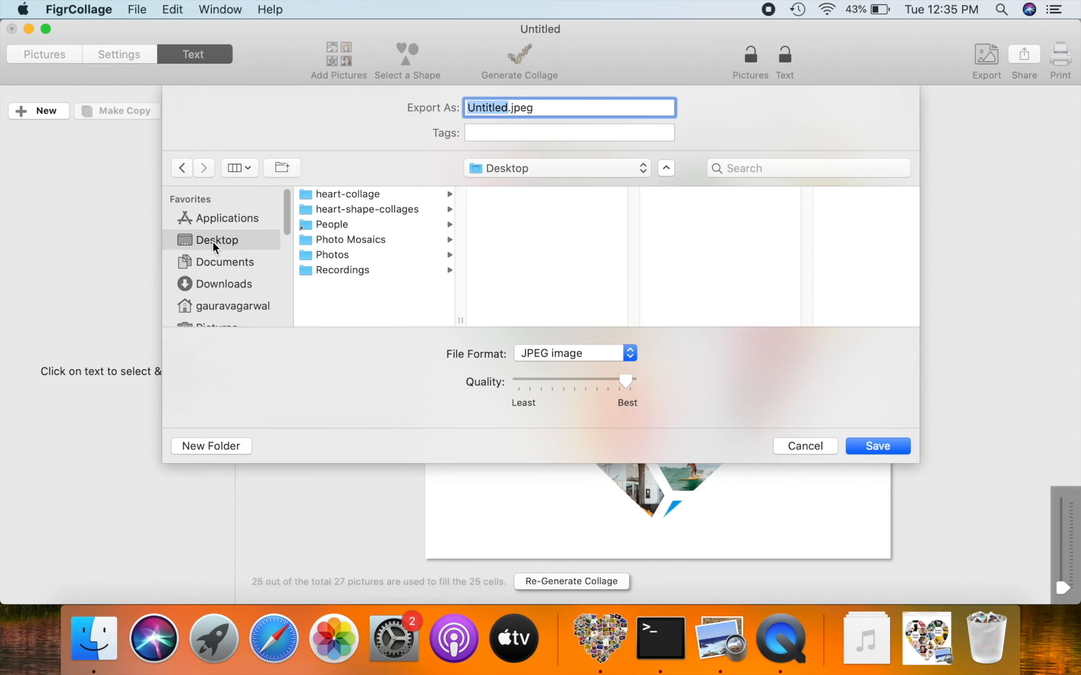
type("heart-photo")
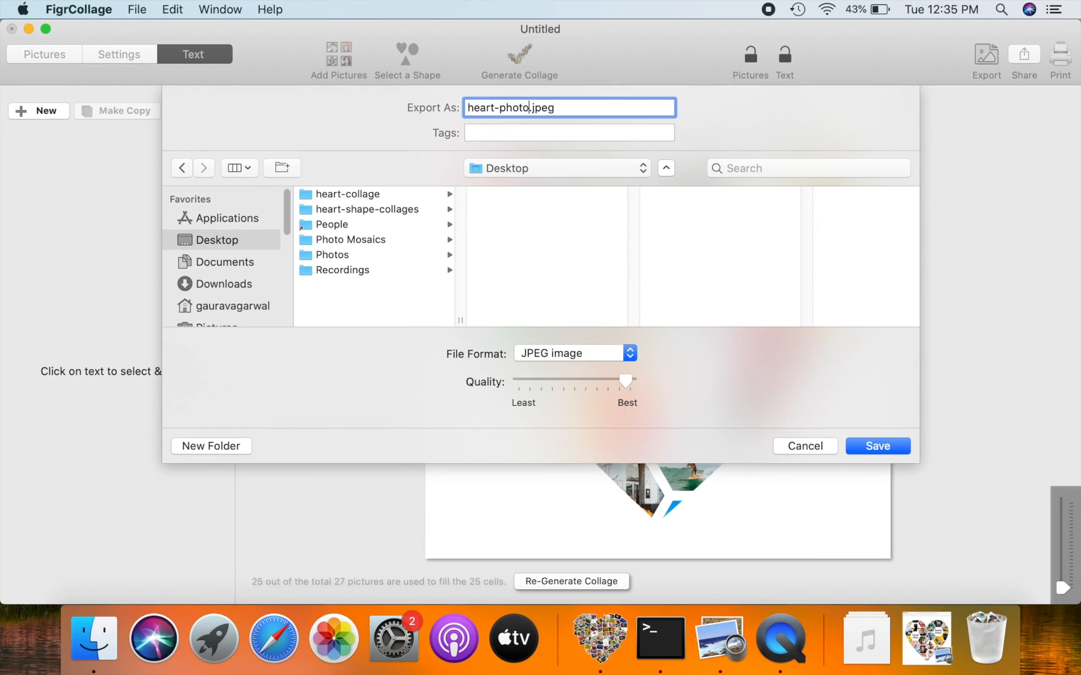
left_click(877, 446)
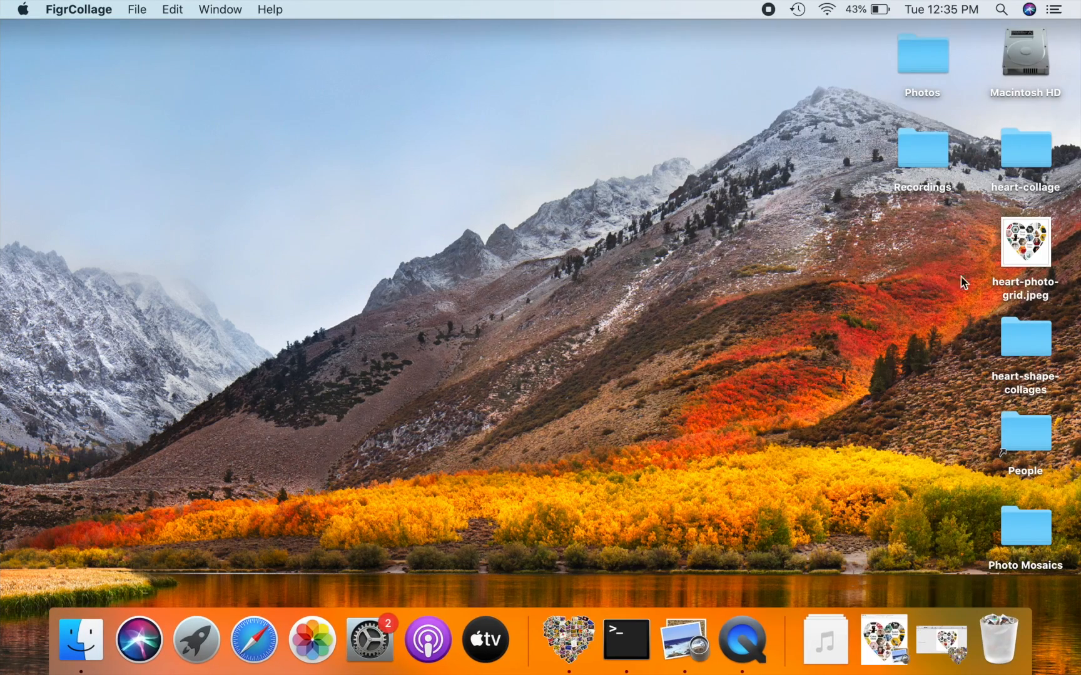
double_click(1024, 242)
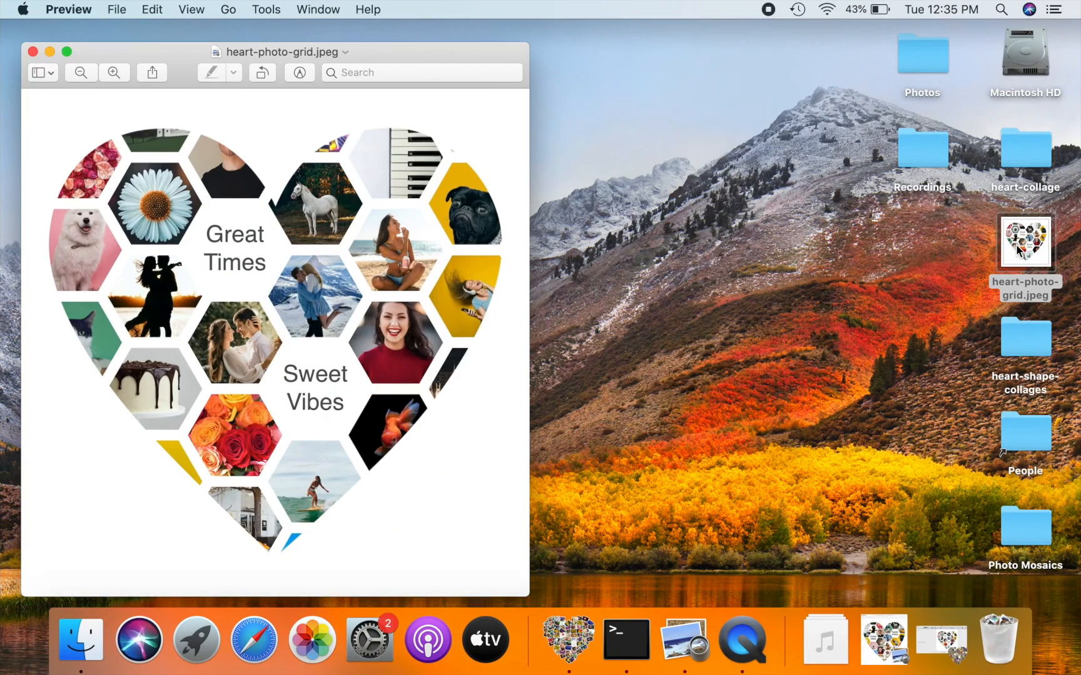